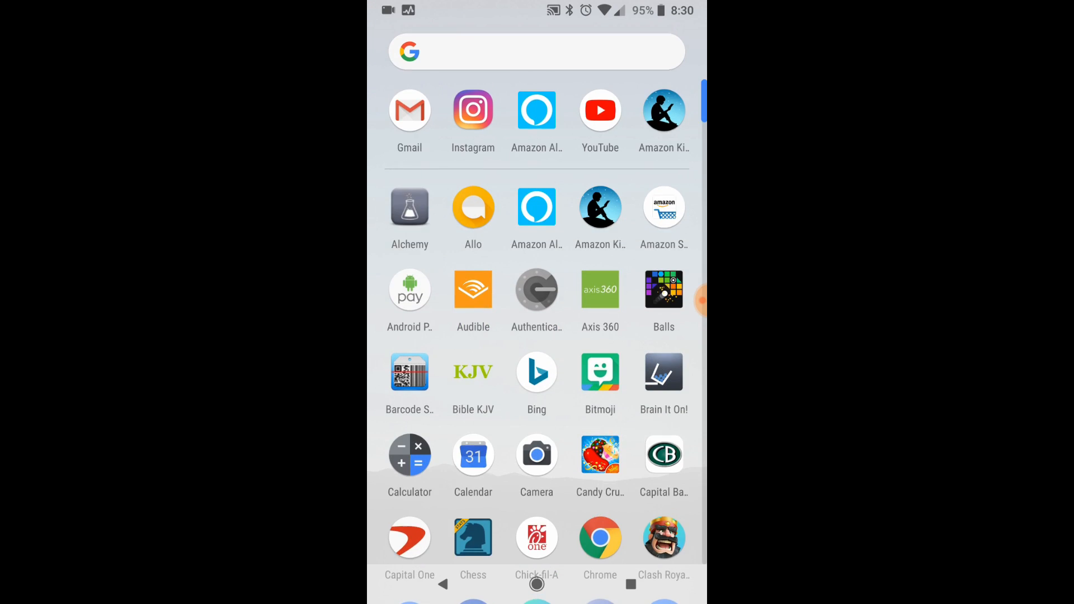
Go from the app drawer into Settings and its Users & accounts page
{"action": "scroll", "scroll_direction": "down", "scroll_amount": 3}
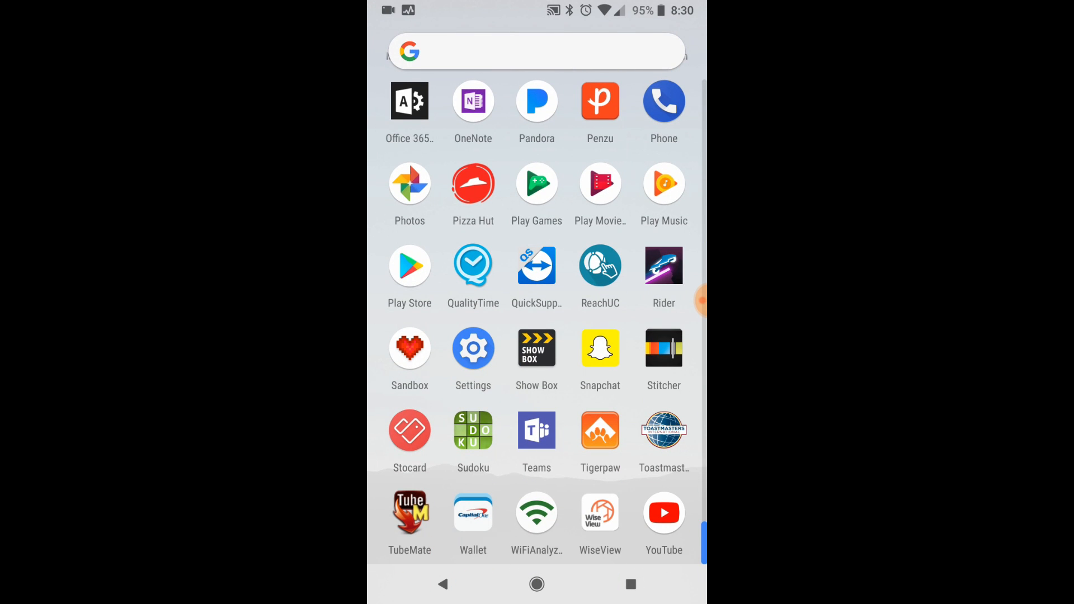
{"action": "left_click", "coordinate": [472, 348]}
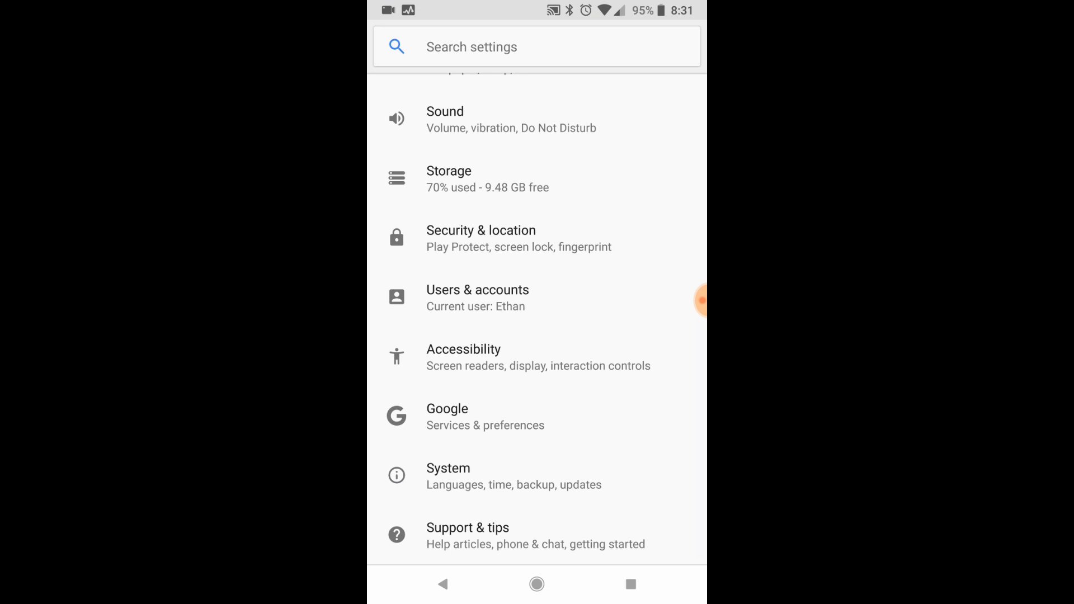
{"action": "left_click", "coordinate": [478, 298]}
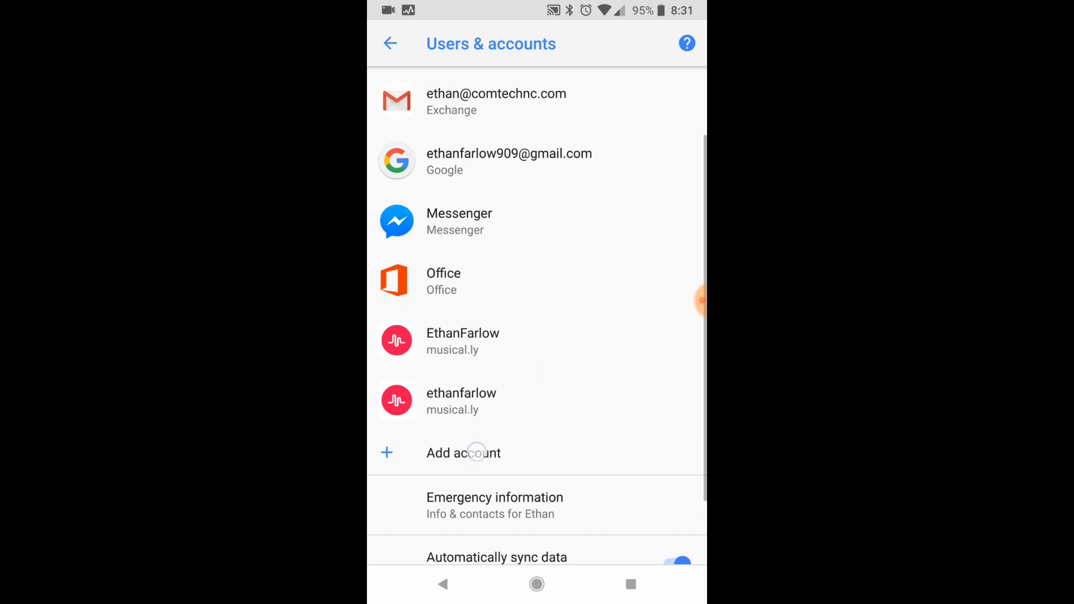
Start Add account and browse down the list of available account types
{"action": "left_click", "coordinate": [463, 453]}
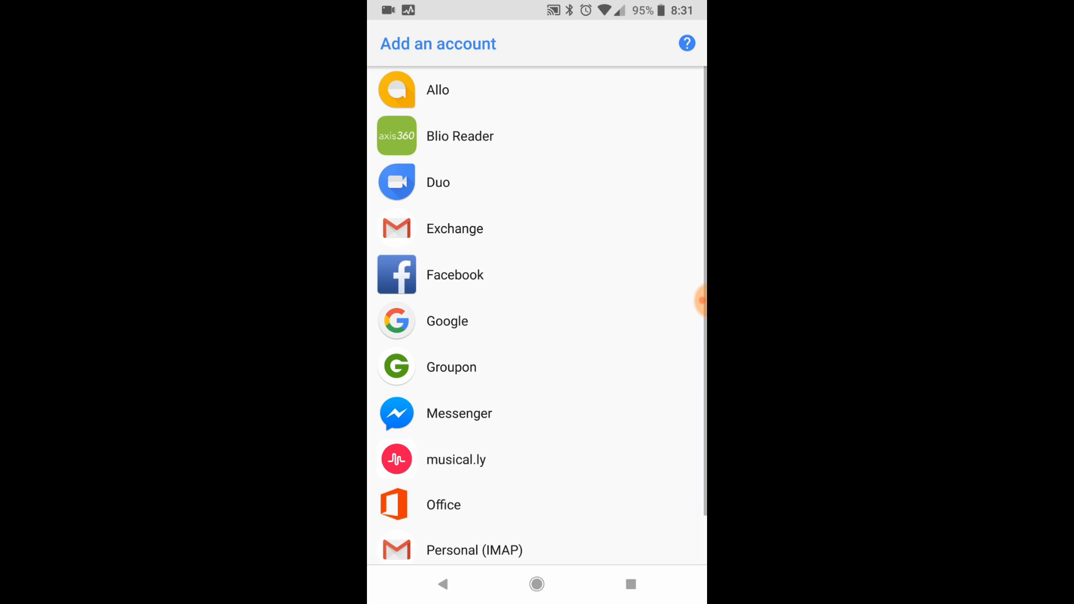
{"action": "scroll", "scroll_direction": "down", "scroll_amount": 3}
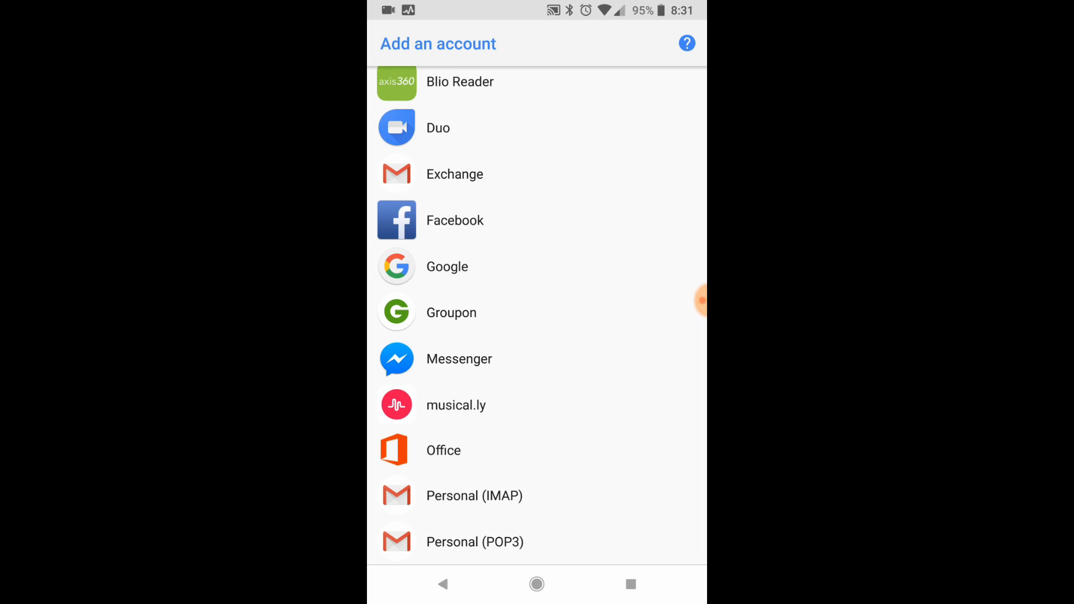
{"action": "scroll", "scroll_direction": "down", "scroll_amount": 3}
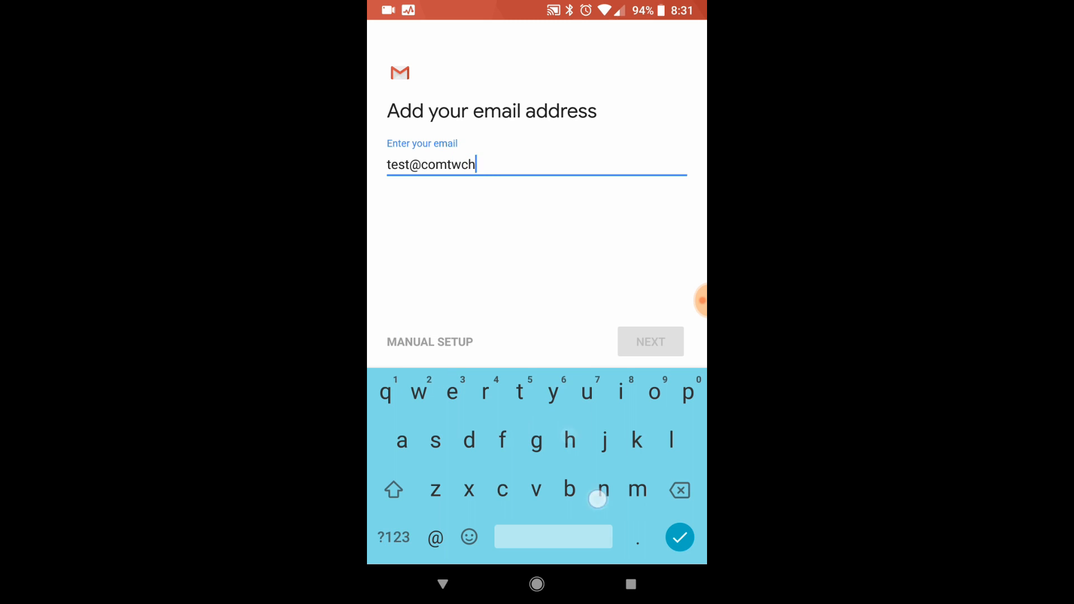
{"action": "type", "text": "nc.com"}
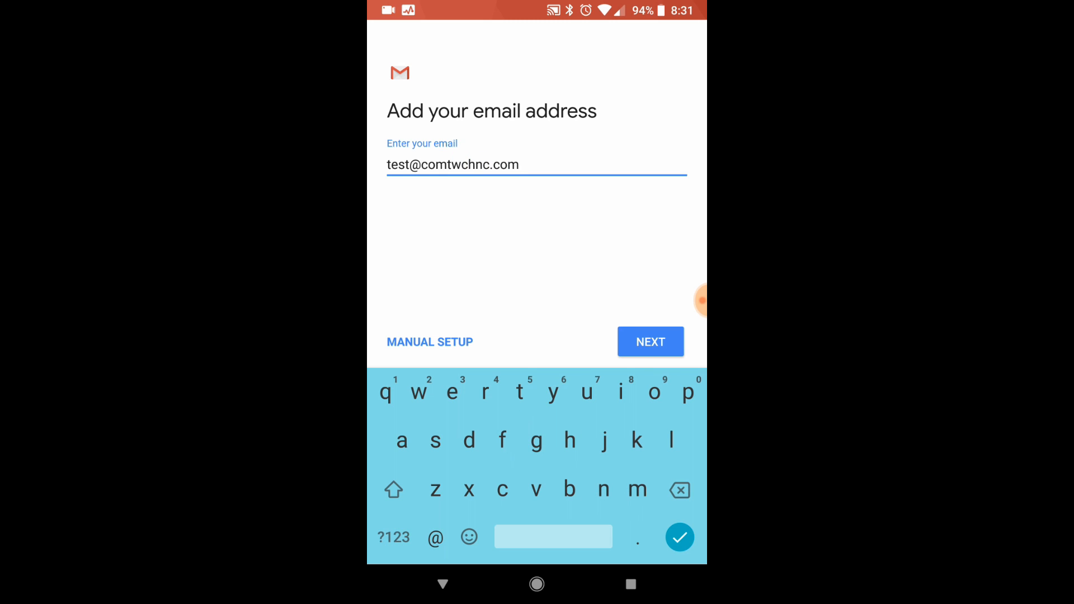
{"action": "key", "text": "BackSpace"}
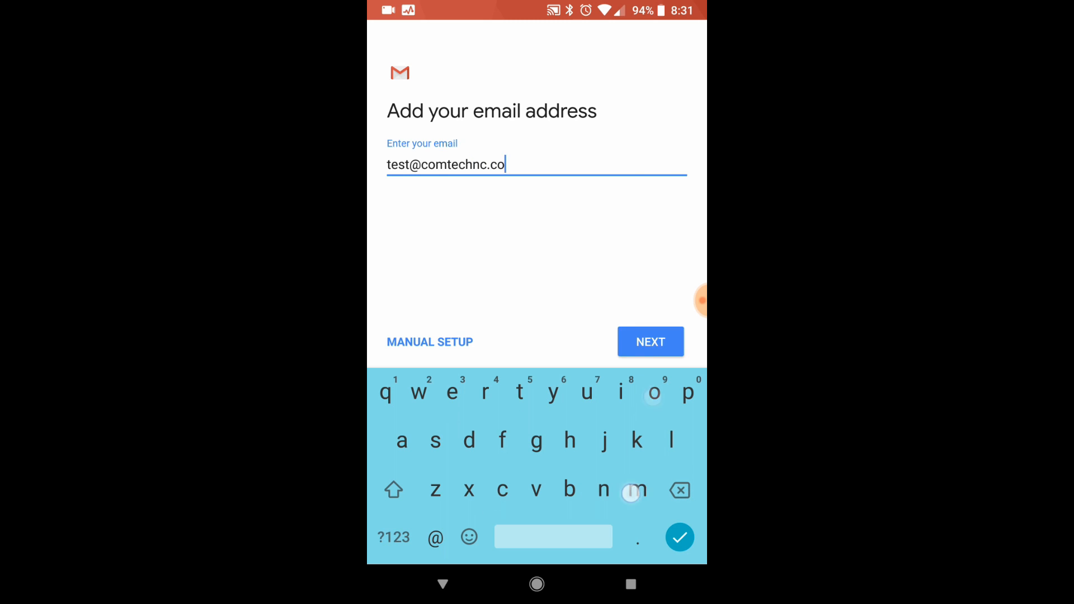
{"action": "left_click", "coordinate": [650, 342]}
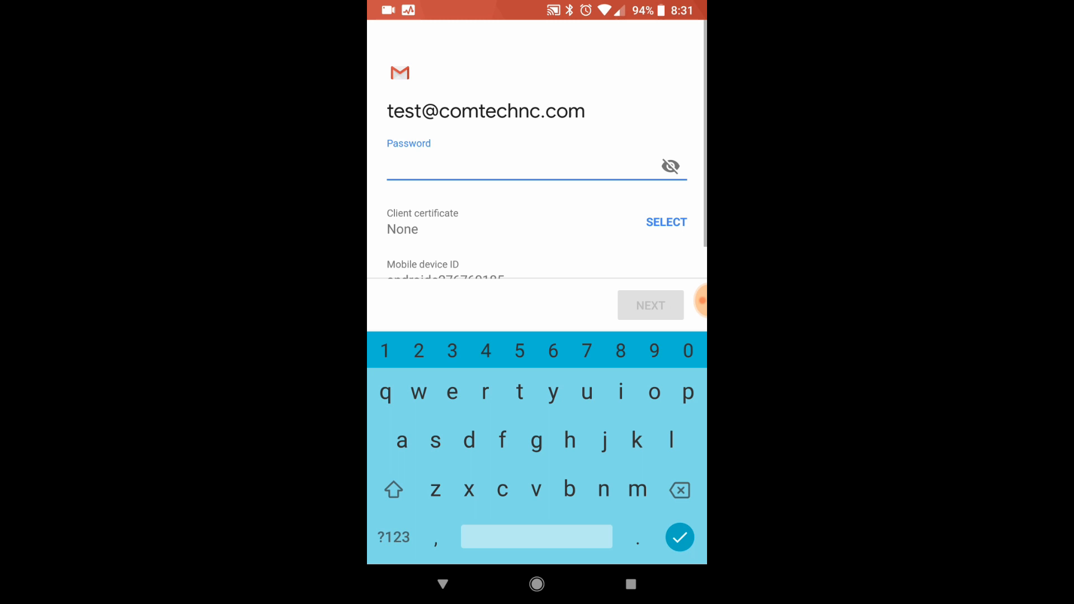
Enter the account password and submit it so Gmail retrieves the account information
{"action": "left_click", "coordinate": [393, 491]}
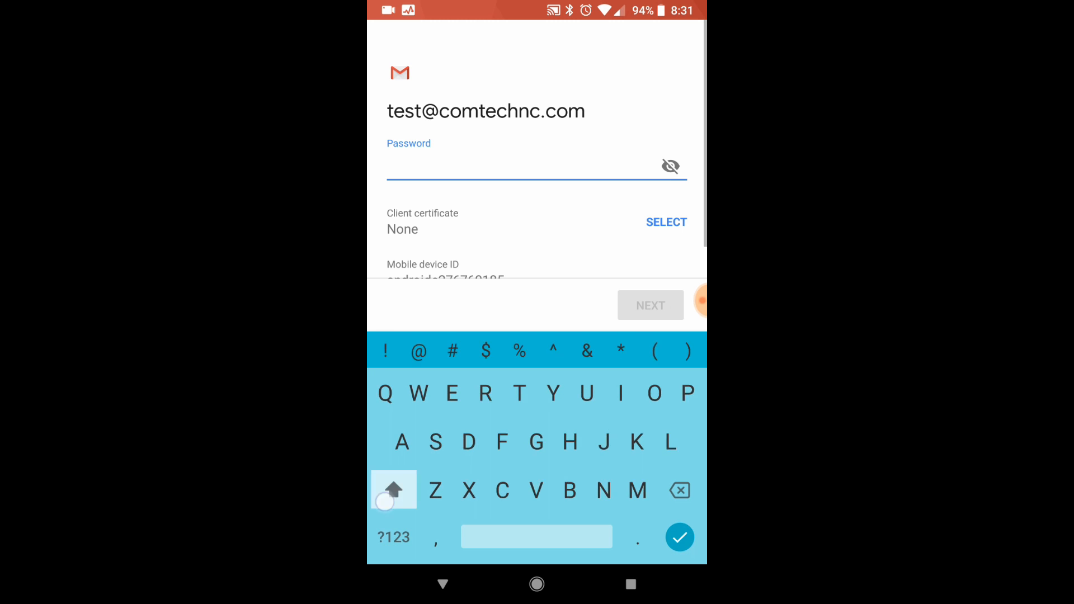
{"action": "left_click", "coordinate": [653, 393]}
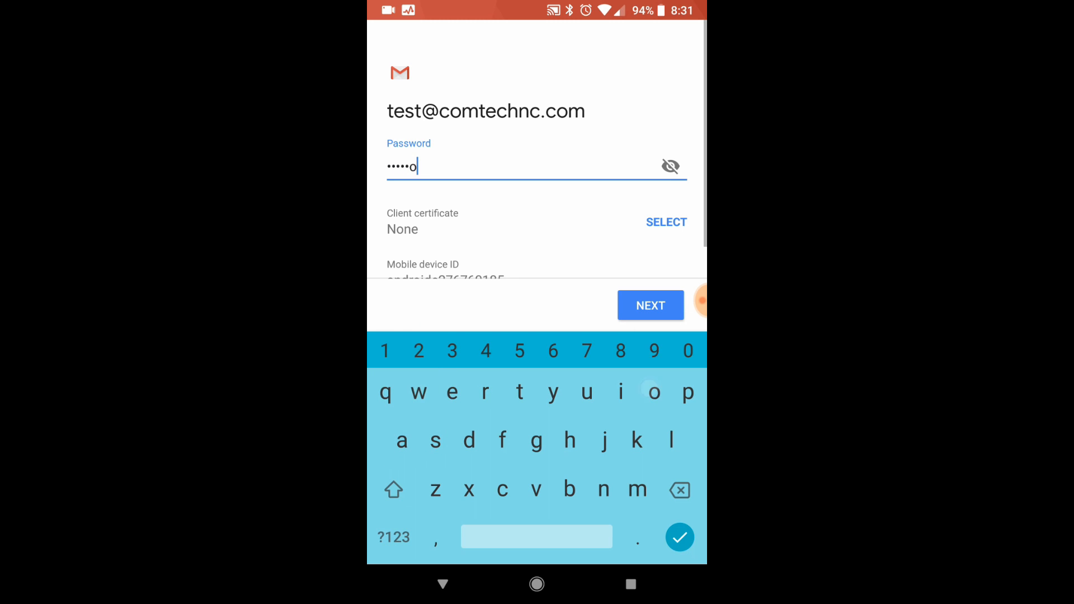
{"action": "left_click", "coordinate": [392, 537]}
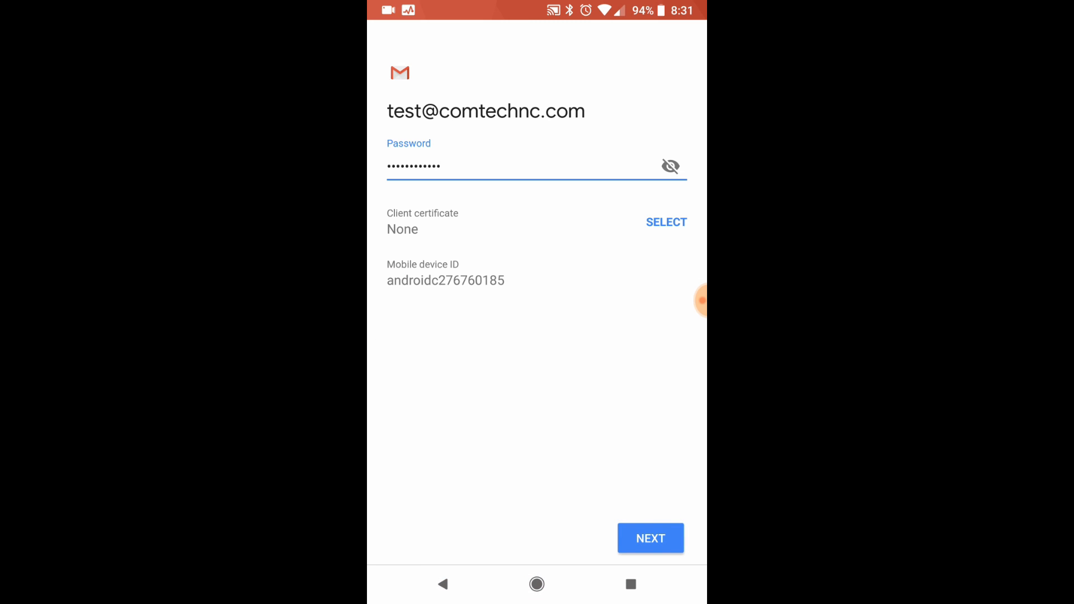
{"action": "left_click", "coordinate": [650, 538]}
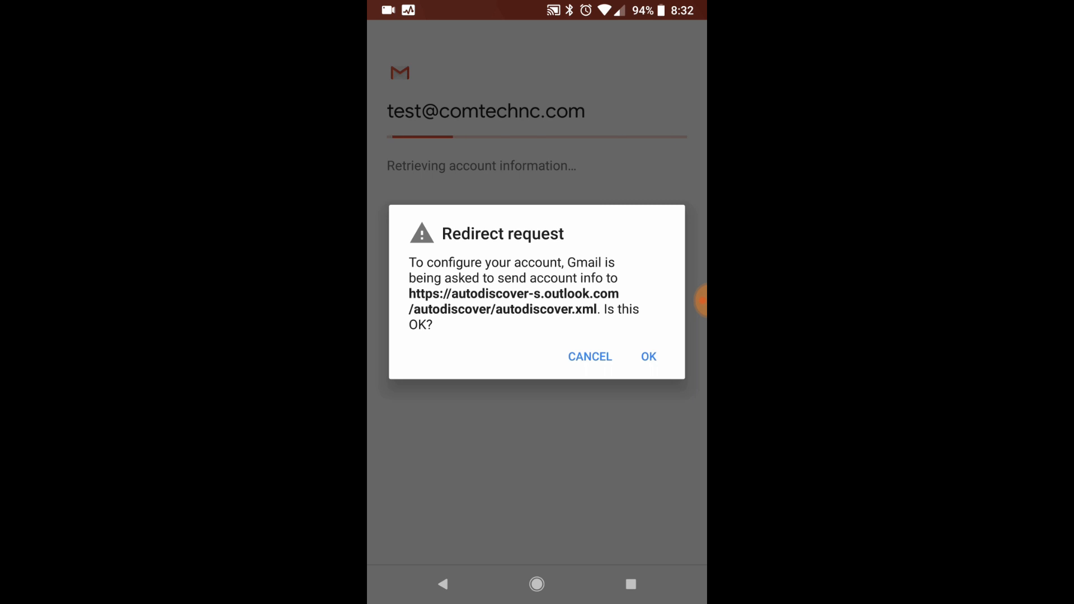
Approve the autodiscover redirect, revealing incoming server outlook.office365.com, port 443, SSL/TLS
{"action": "left_click", "coordinate": [648, 356]}
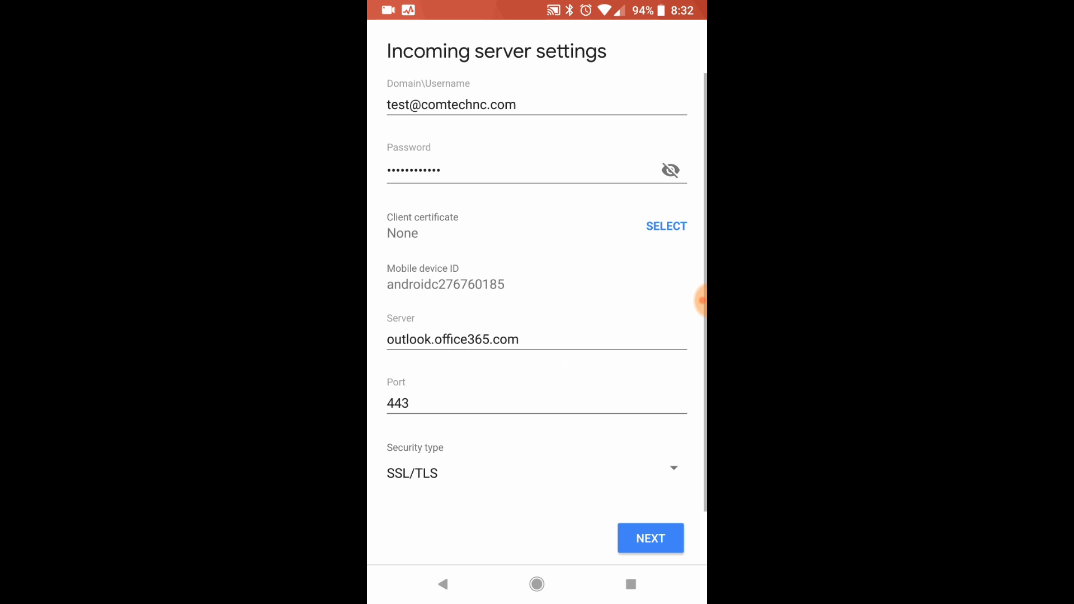
{"action": "scroll", "scroll_direction": "down", "scroll_amount": 3}
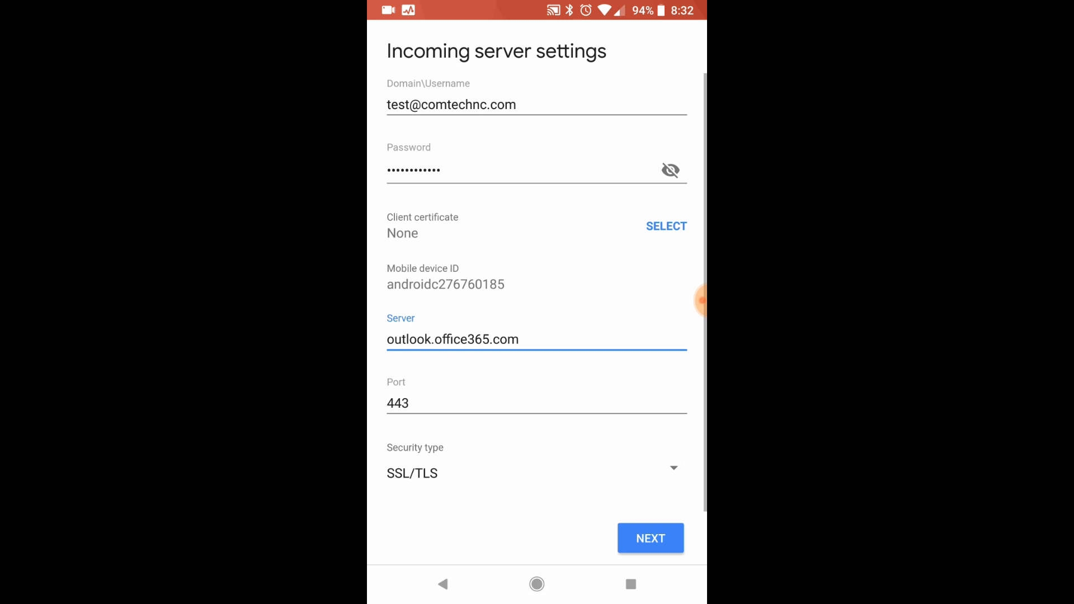
{"action": "left_click", "coordinate": [451, 105]}
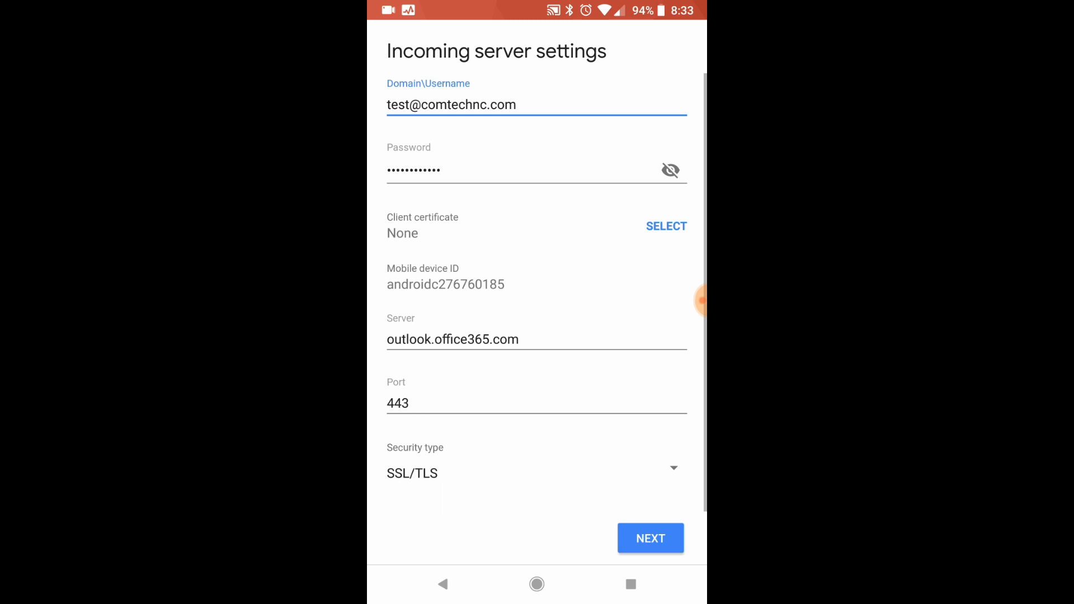
{"action": "left_click", "coordinate": [649, 539]}
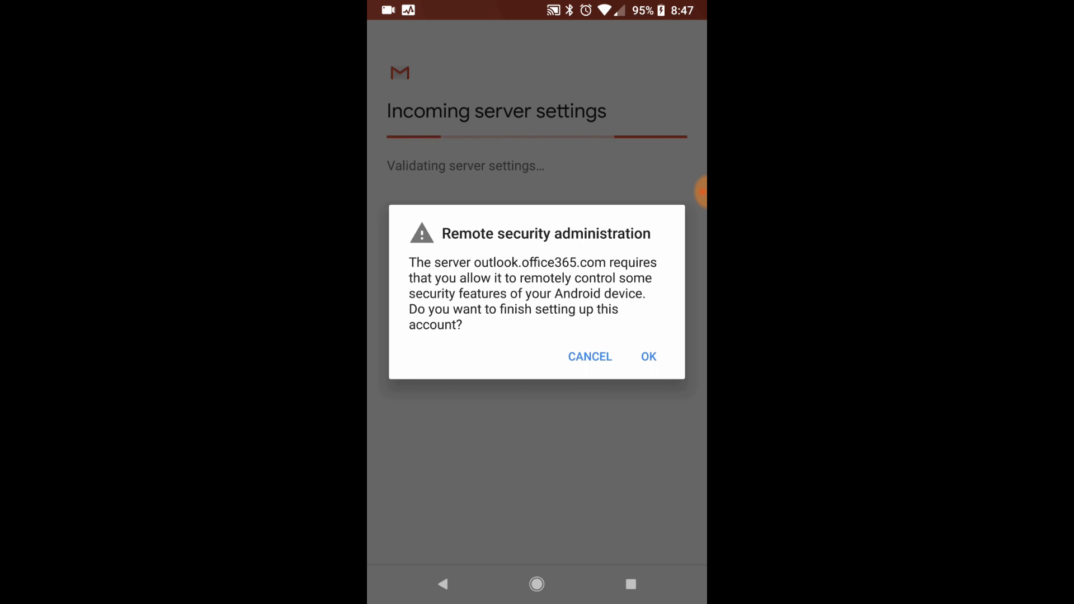
Accept remote security administration so the Exchange account setup completes
{"action": "left_click", "coordinate": [648, 356]}
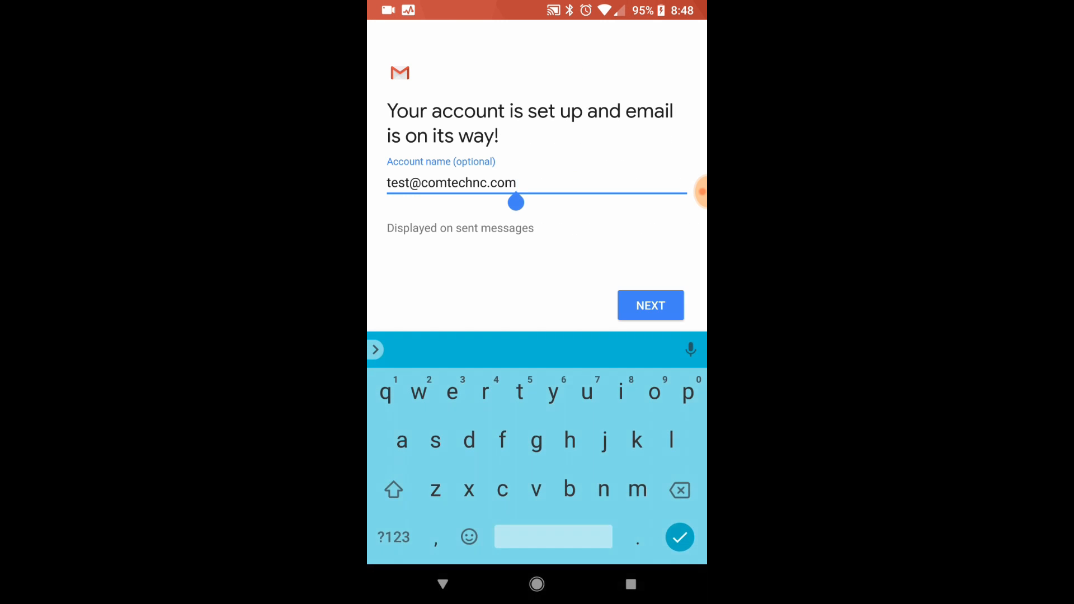
Replace the suggested account name with 'Demo'
{"action": "left_click", "coordinate": [680, 489]}
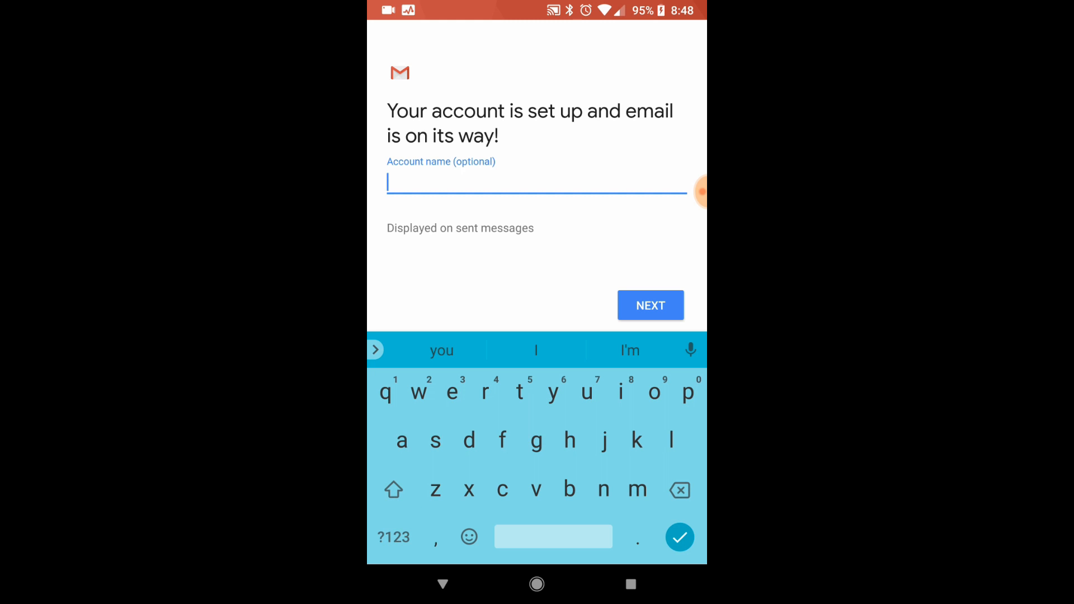
{"action": "type", "text": "Demo"}
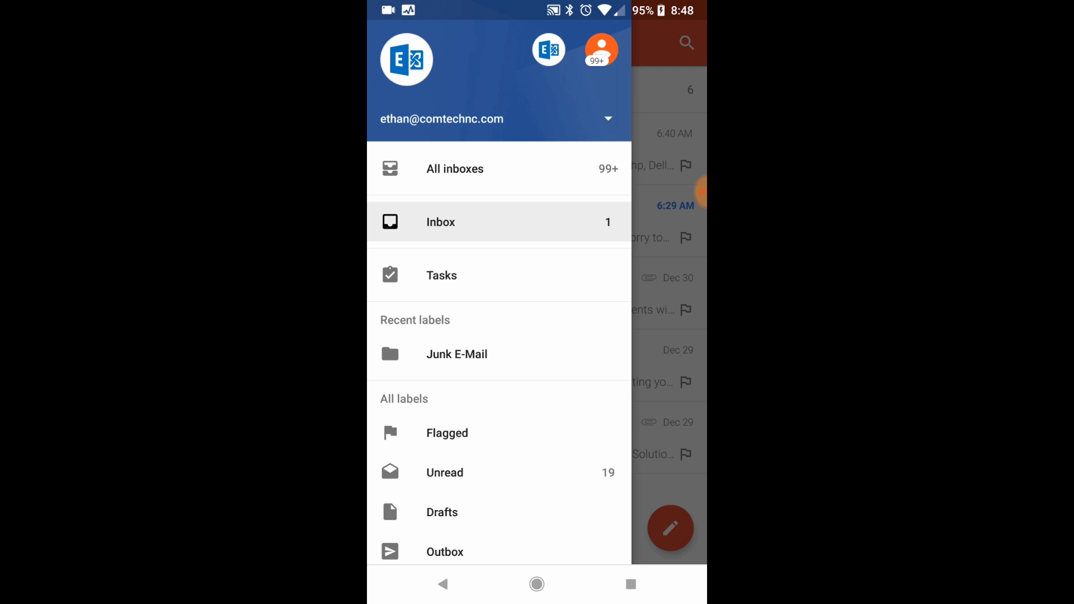
{"action": "left_click", "coordinate": [440, 222]}
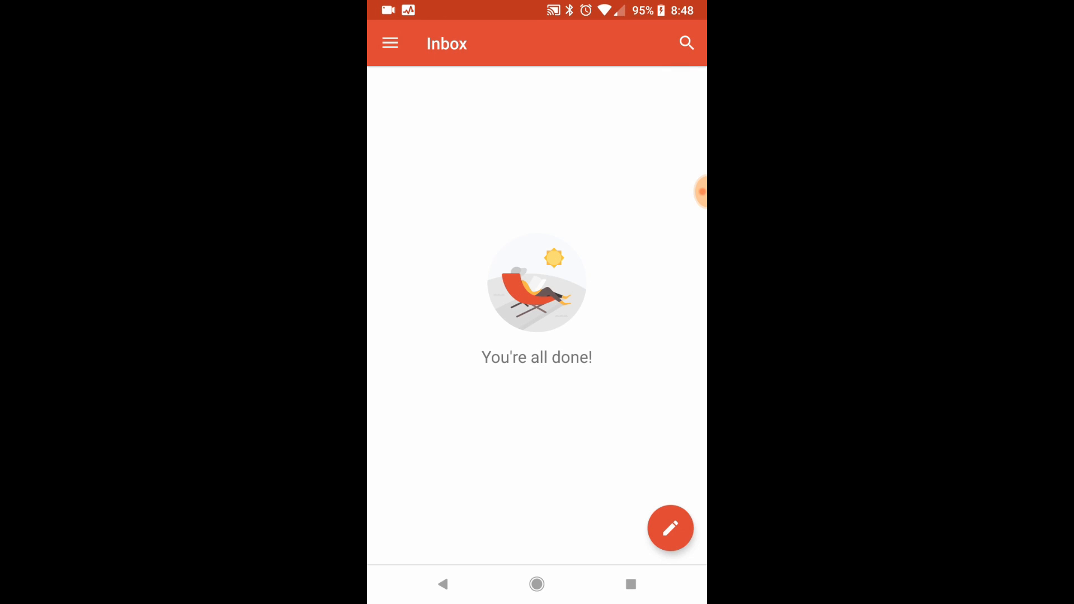
{"action": "left_click", "coordinate": [390, 44]}
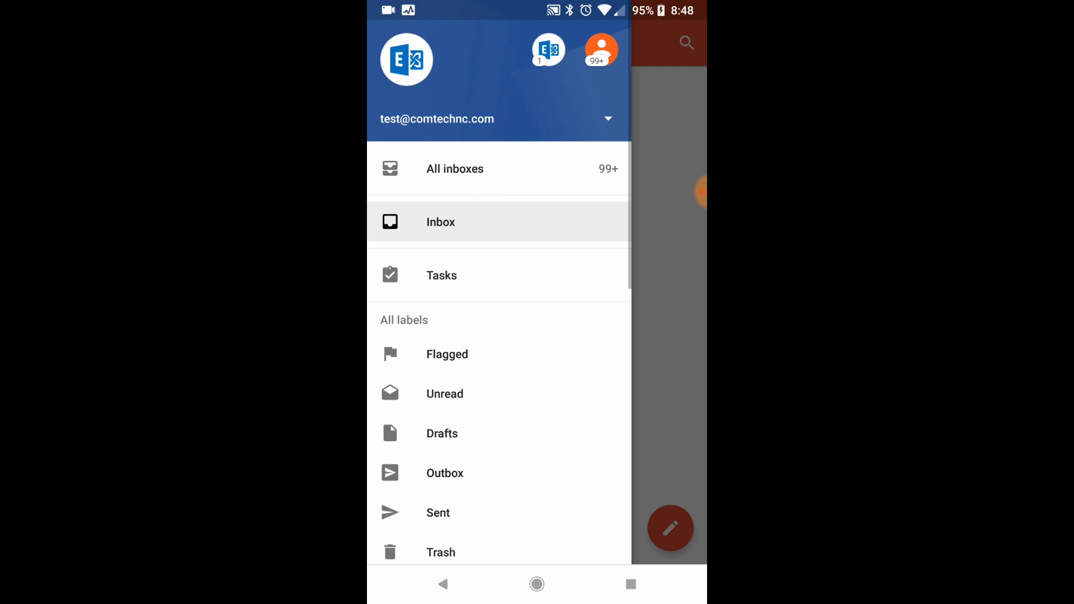